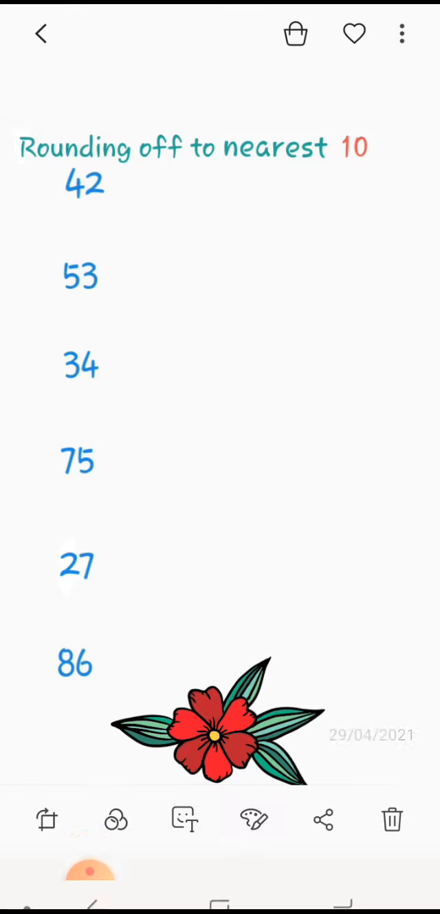
Open the rounding worksheet image for editing with the red drawing pen selected
{"action": "left_click", "coordinate": [253, 819]}
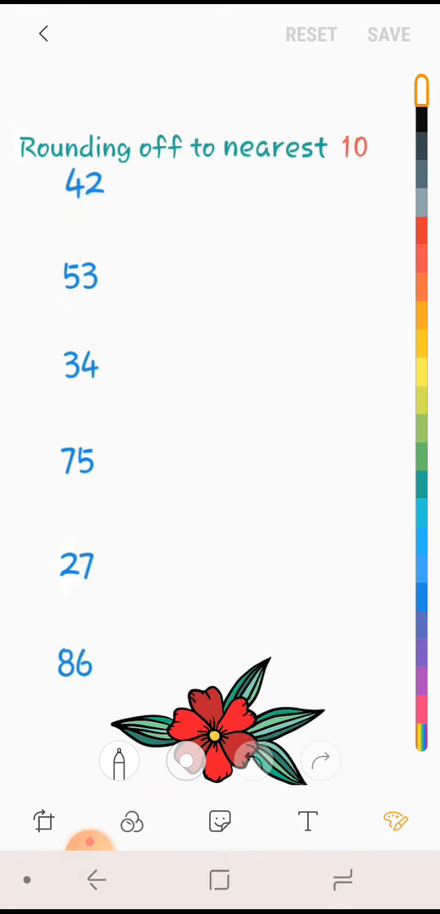
{"action": "left_click", "coordinate": [427, 261]}
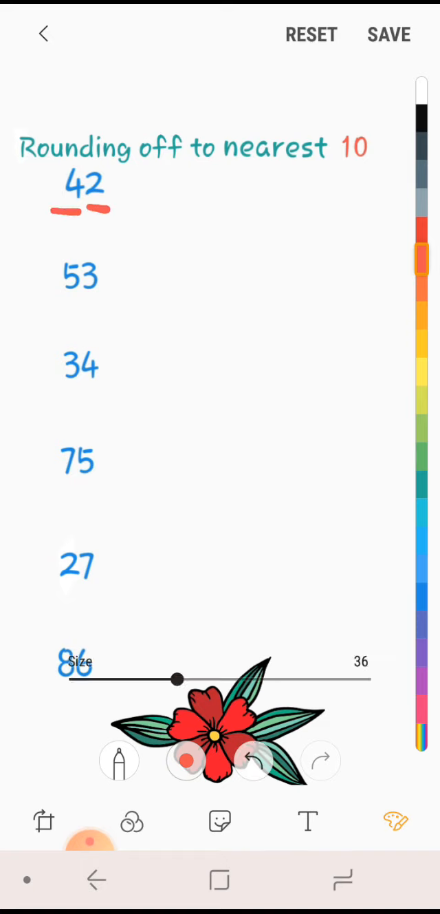
Set the pen thickness, note a small 10 near 42, and underline the ones digits of 42, 53 and 34
{"action": "left_click_drag", "start_coordinate": [177, 680], "coordinate": [83, 680]}
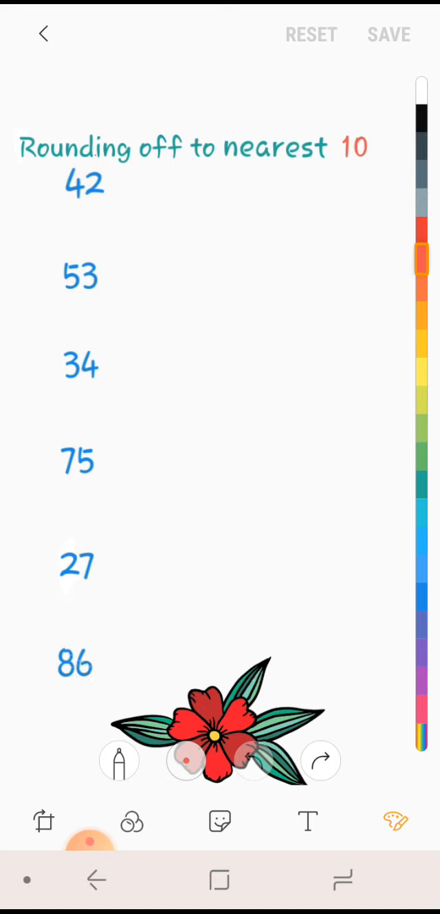
{"action": "left_click_drag", "start_coordinate": [76, 158], "coordinate": [103, 172]}
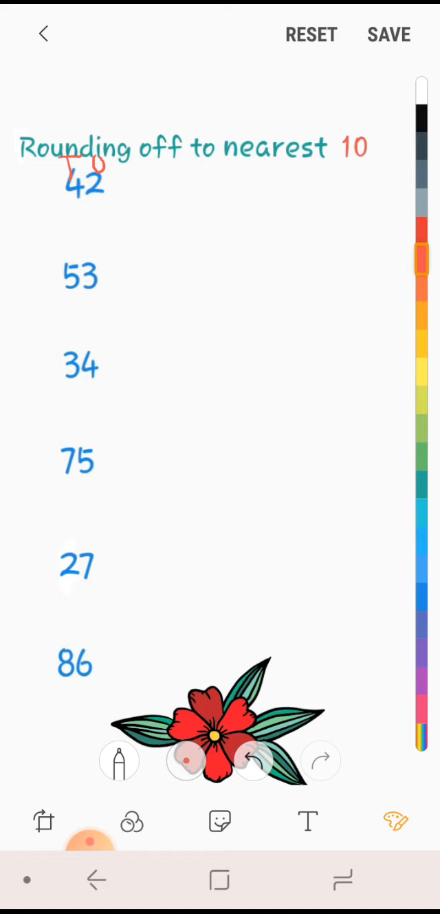
{"action": "left_click_drag", "start_coordinate": [72, 212], "coordinate": [97, 212]}
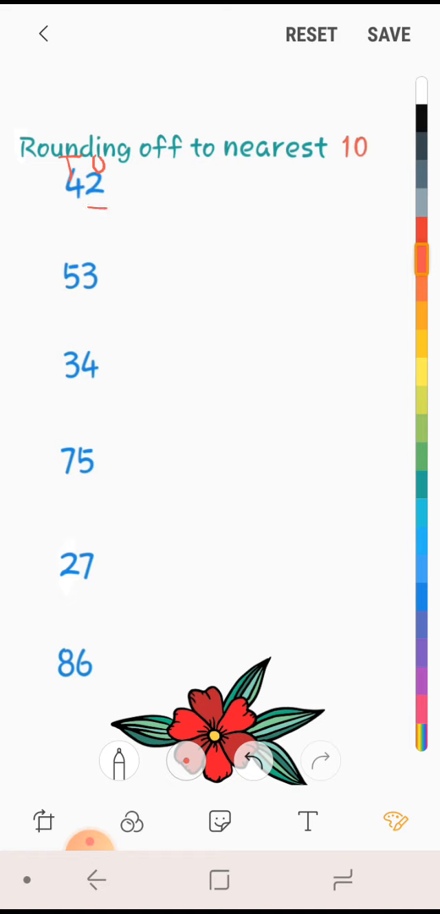
{"action": "left_click_drag", "start_coordinate": [66, 300], "coordinate": [93, 300]}
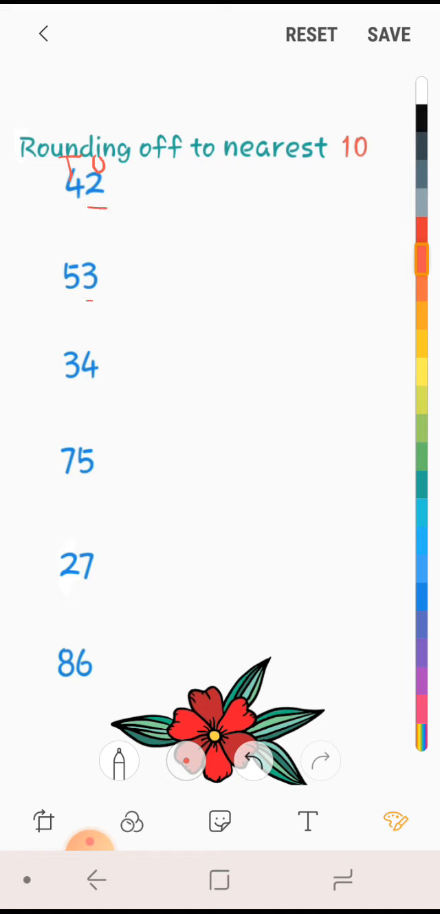
{"action": "left_click_drag", "start_coordinate": [67, 388], "coordinate": [103, 389]}
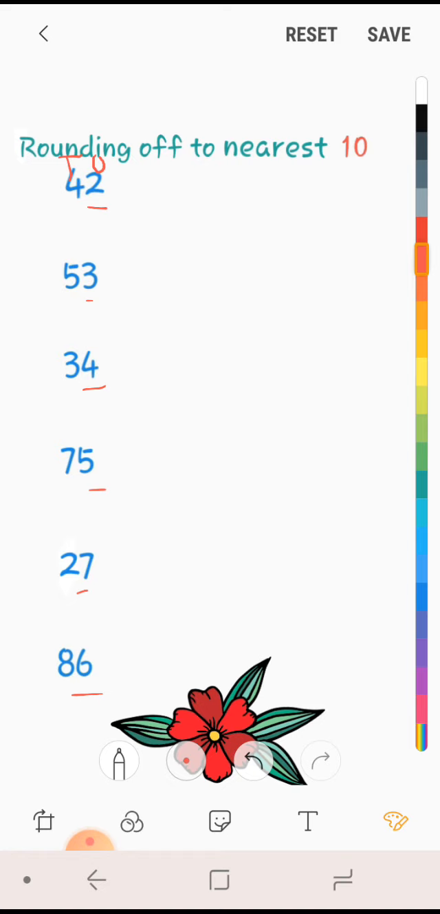
Underline 42, draw its rounding arrow and write the rounded answer 40 beside it
{"action": "left_click_drag", "start_coordinate": [58, 209], "coordinate": [104, 210]}
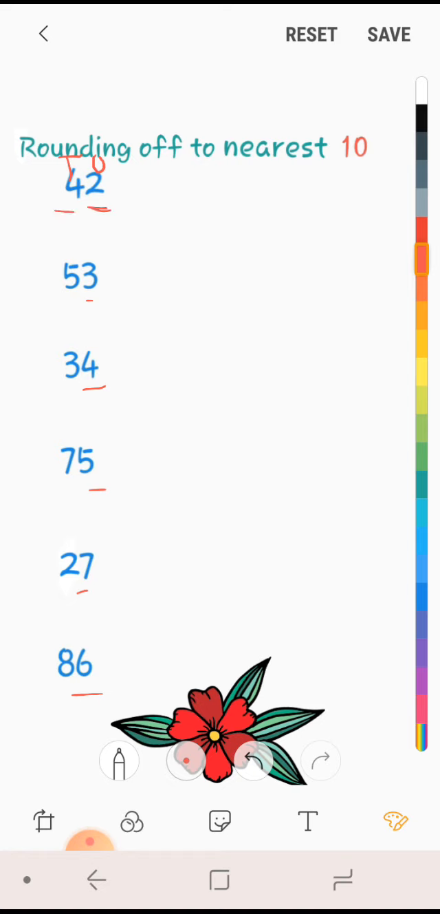
{"action": "left_click_drag", "start_coordinate": [254, 209], "coordinate": [272, 209]}
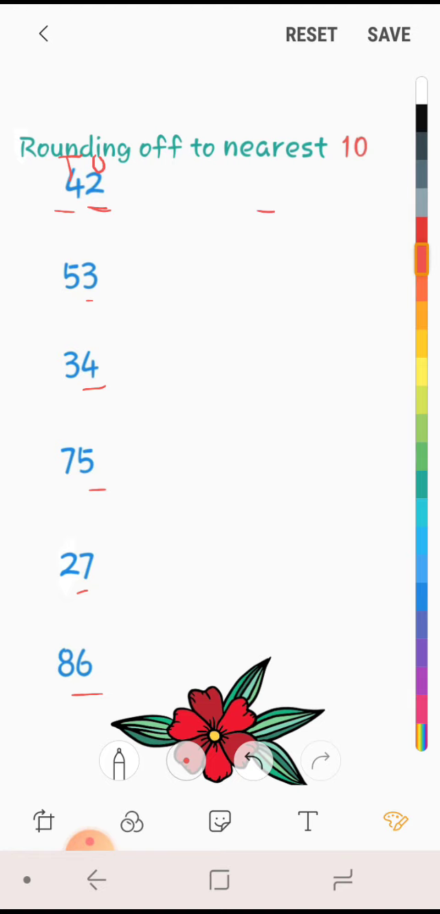
{"action": "left_click_drag", "start_coordinate": [255, 177], "coordinate": [278, 207]}
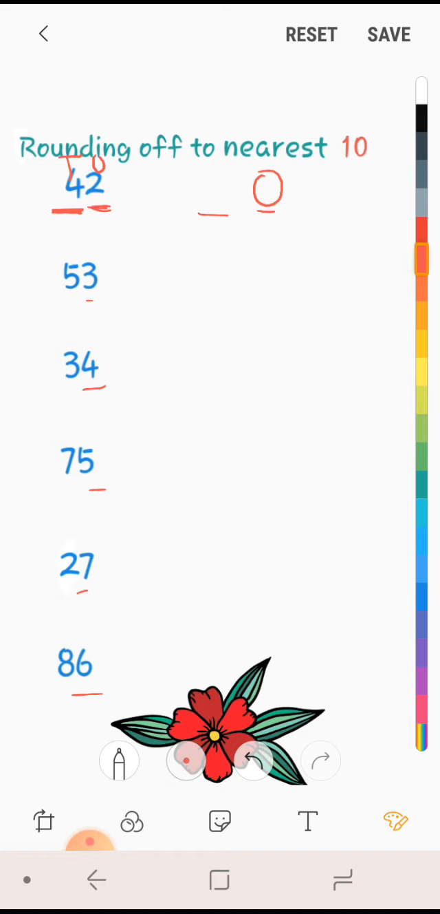
{"action": "left_click_drag", "start_coordinate": [69, 218], "coordinate": [96, 207]}
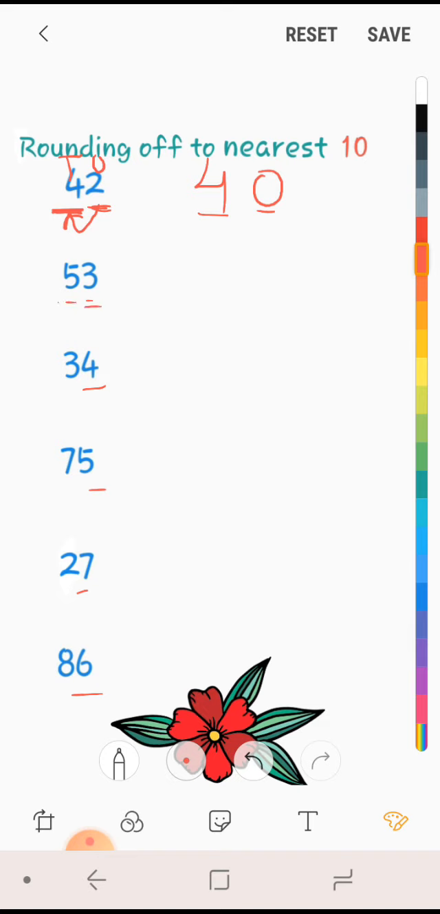
Draw answer blanks and an arrow for 53 and write 50, undoing one mistaken digit
{"action": "left_click_drag", "start_coordinate": [185, 295], "coordinate": [275, 294]}
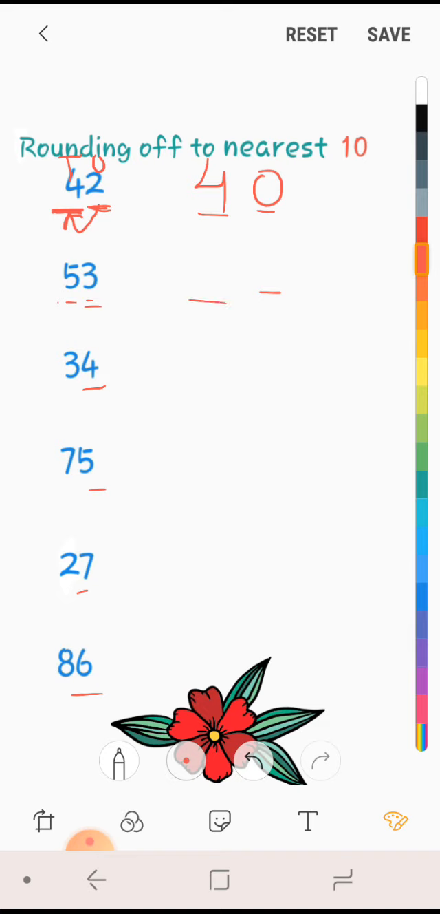
{"action": "left_click_drag", "start_coordinate": [258, 255], "coordinate": [282, 289]}
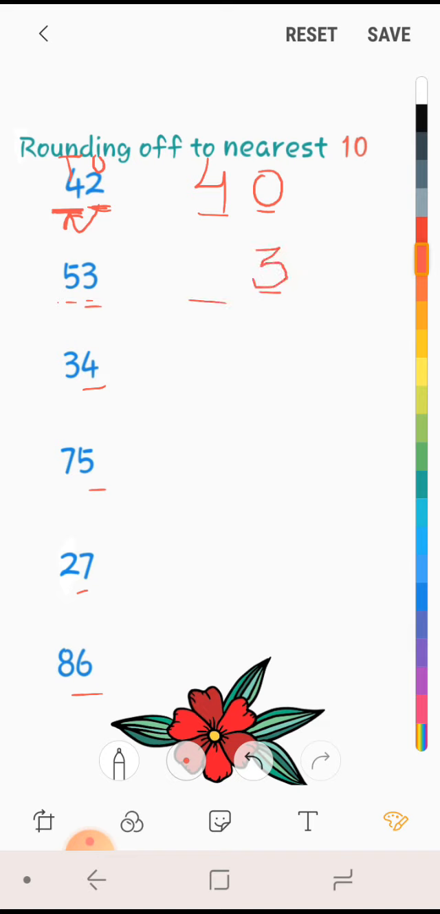
{"action": "left_click", "coordinate": [308, 822]}
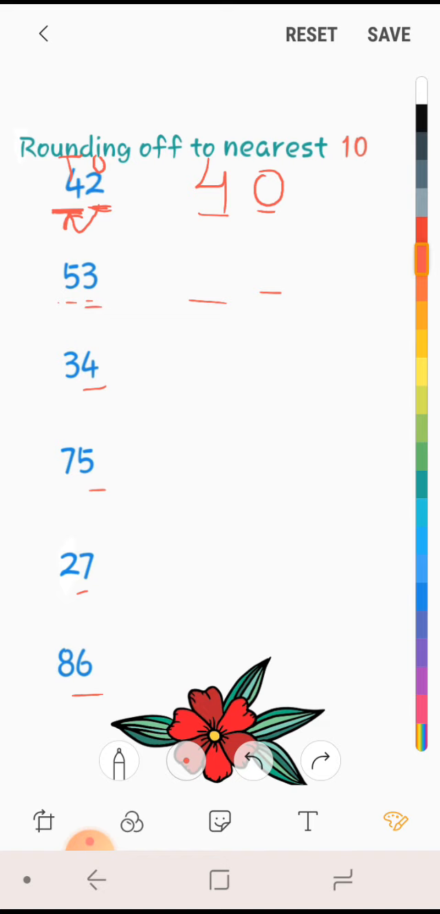
{"action": "left_click_drag", "start_coordinate": [274, 259], "coordinate": [260, 282]}
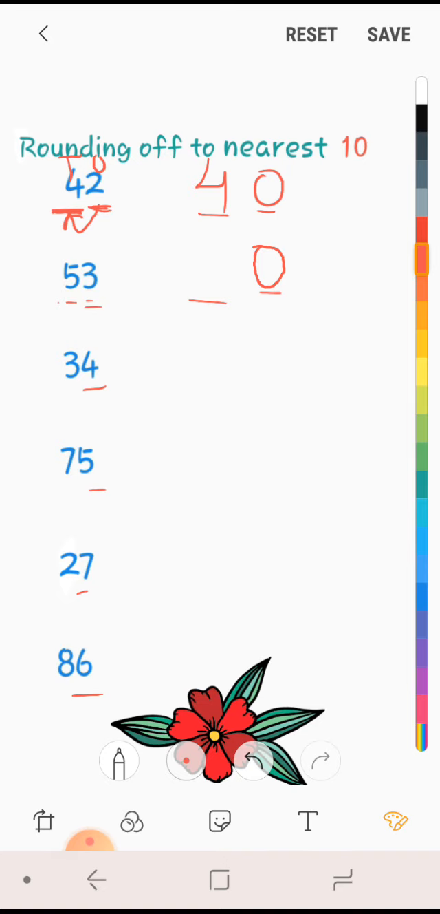
{"action": "left_click_drag", "start_coordinate": [55, 317], "coordinate": [96, 310]}
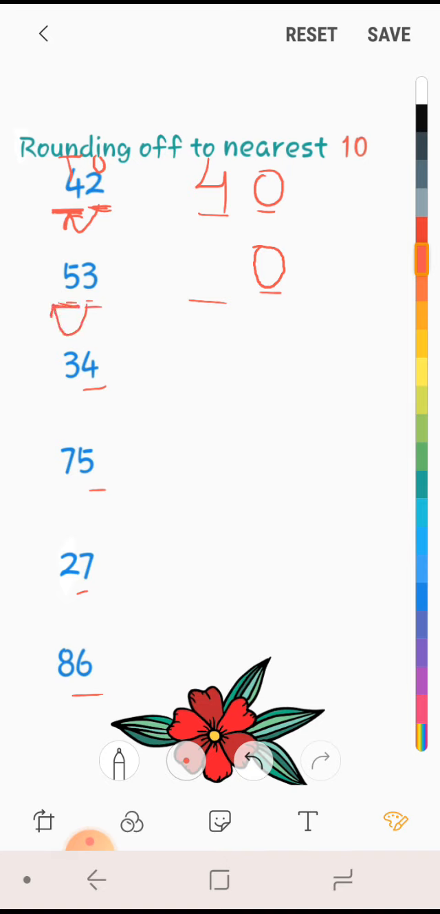
{"action": "left_click_drag", "start_coordinate": [199, 248], "coordinate": [220, 296]}
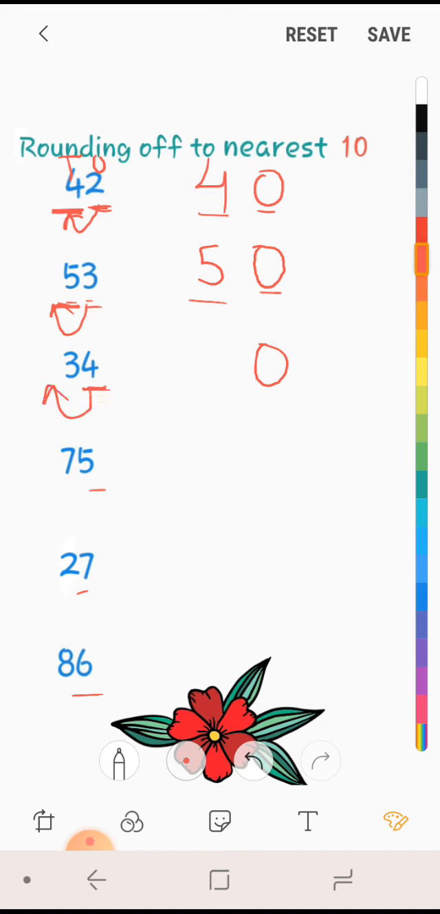
Complete 30 for 34, then arrows and answers 80 for 75, 30 for 27 and 90 for 86
{"action": "left_click_drag", "start_coordinate": [200, 351], "coordinate": [220, 385]}
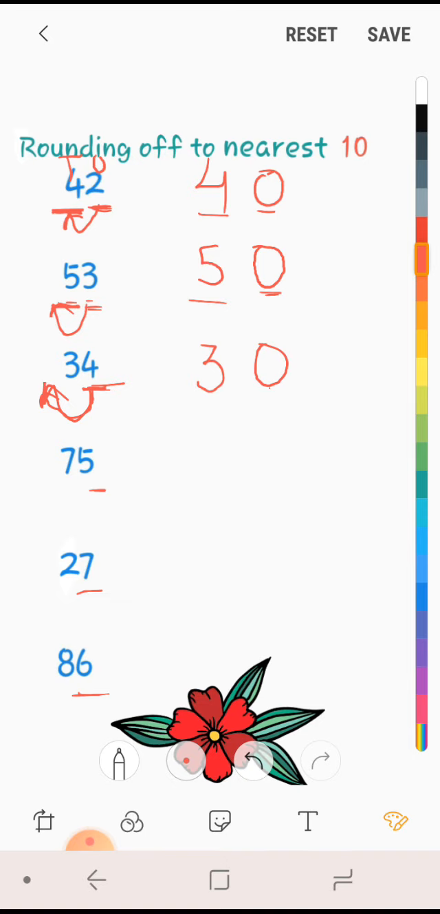
{"action": "left_click_drag", "start_coordinate": [52, 482], "coordinate": [108, 496]}
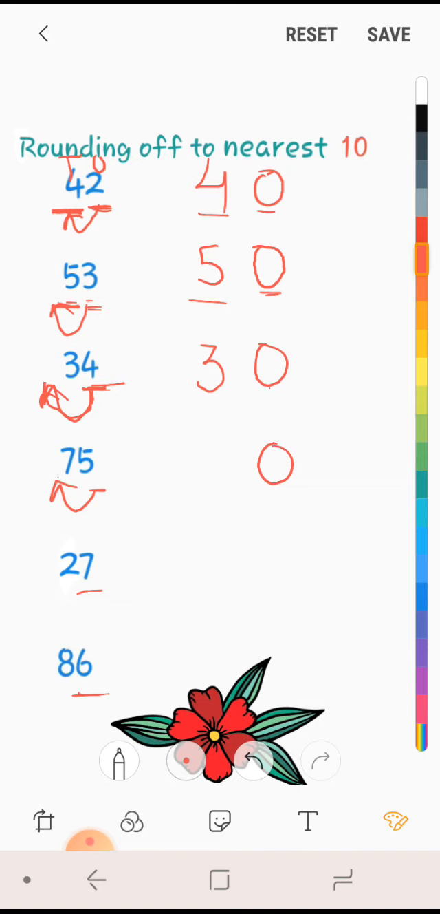
{"action": "left_click_drag", "start_coordinate": [207, 447], "coordinate": [227, 481]}
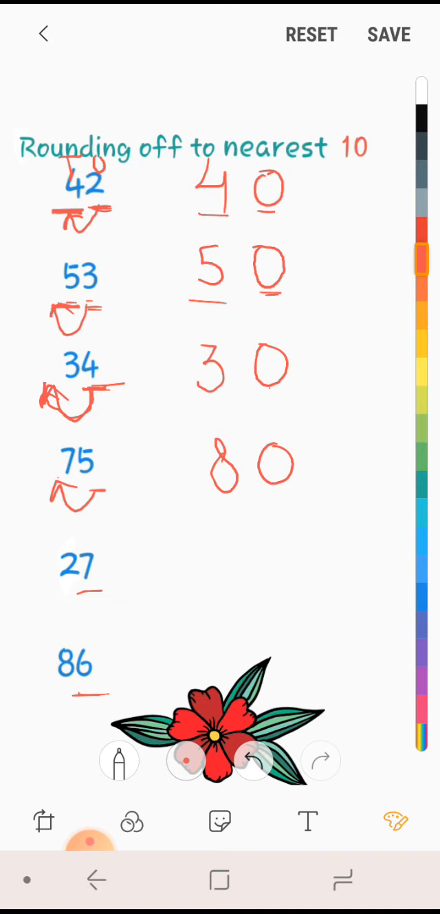
{"action": "left_click_drag", "start_coordinate": [66, 595], "coordinate": [93, 594]}
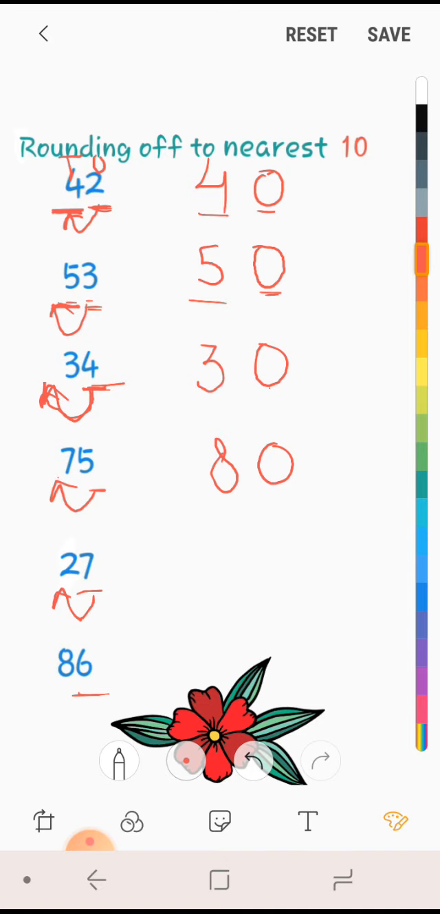
{"action": "left_click_drag", "start_coordinate": [207, 551], "coordinate": [227, 589]}
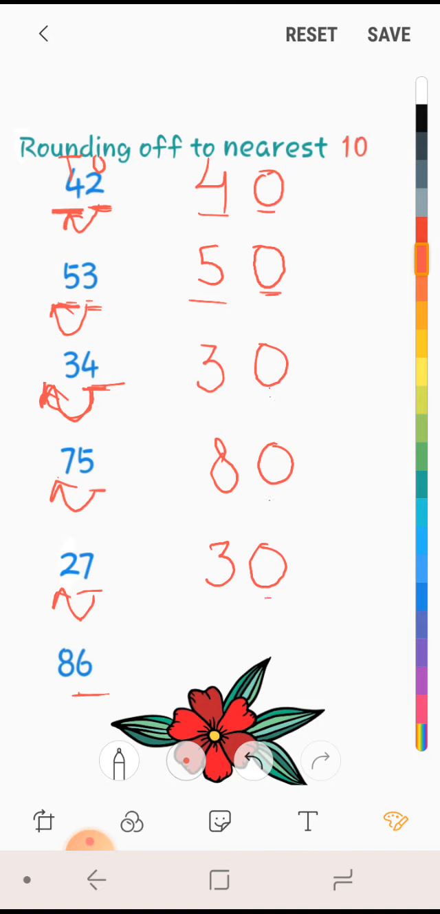
{"action": "left_click_drag", "start_coordinate": [55, 695], "coordinate": [96, 713]}
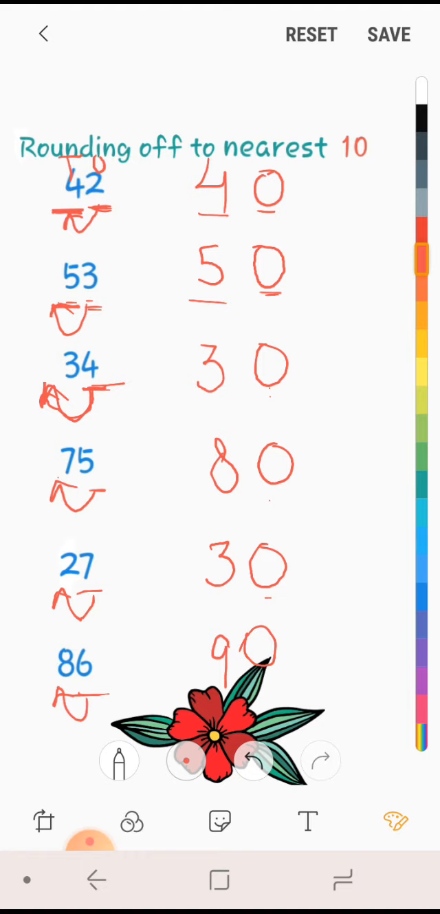
Save the annotated first worksheet and swipe to the next image
{"action": "left_click", "coordinate": [388, 34]}
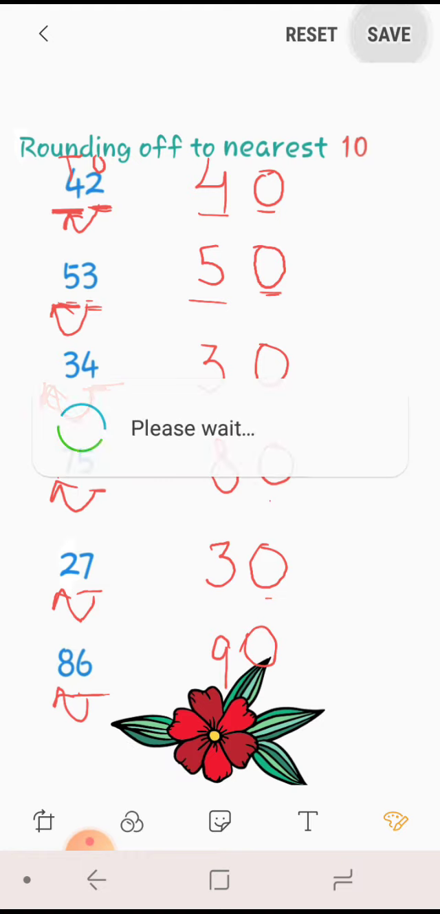
{"action": "left_click", "coordinate": [388, 34]}
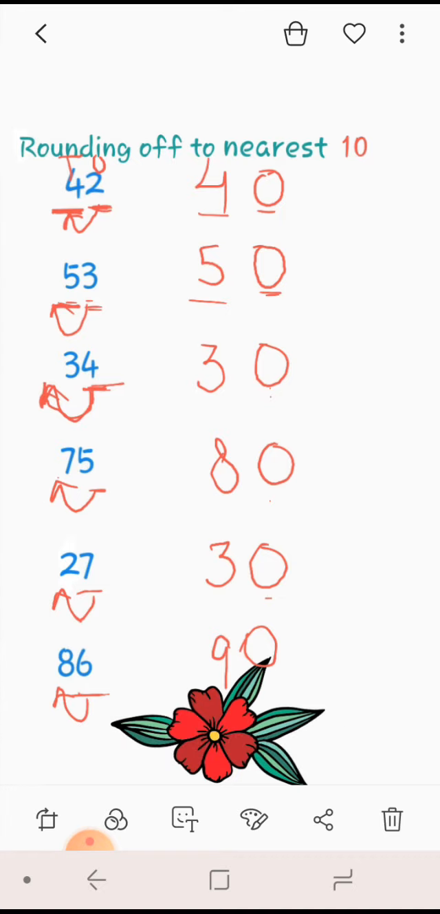
{"action": "scroll", "scroll_direction": "left", "scroll_amount": 3}
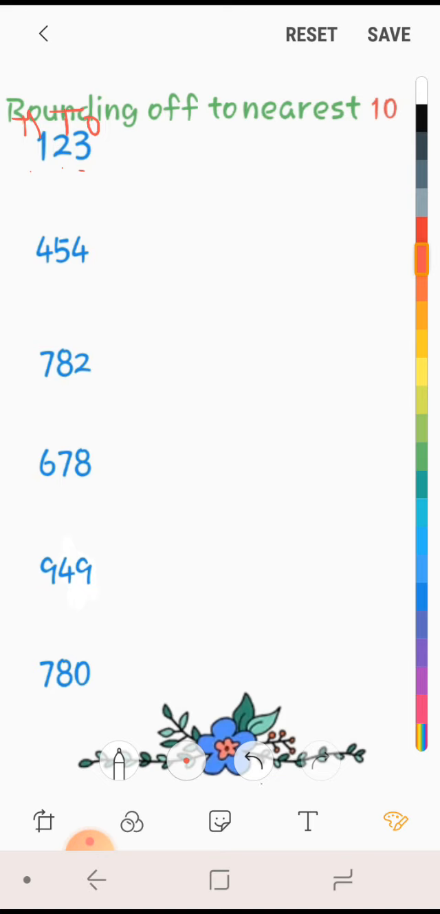
Open the second, three-digit rounding worksheet for drawing and mark blanks beside 123
{"action": "left_click", "coordinate": [256, 761]}
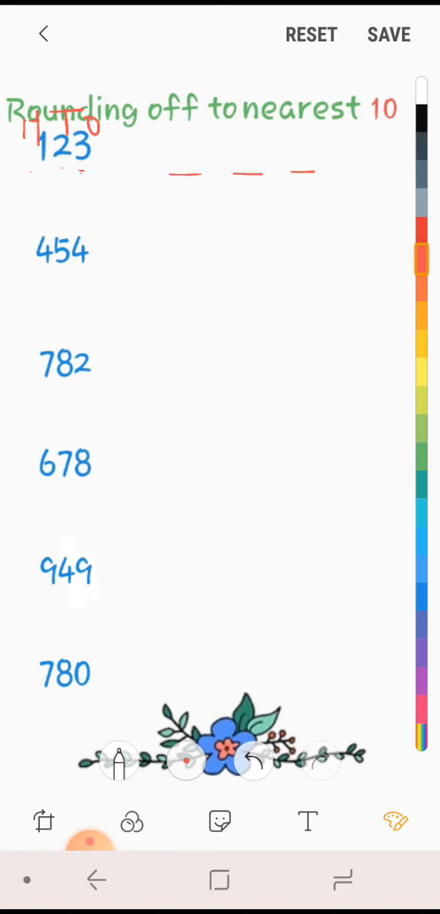
Draw an arrow under 123, complete its answer 120, and draw the arrow under 454
{"action": "left_click_drag", "start_coordinate": [52, 179], "coordinate": [80, 182]}
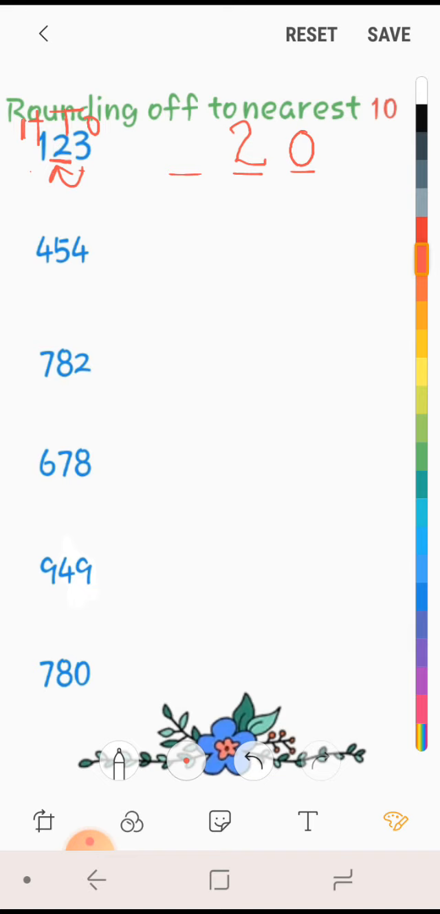
{"action": "left_click_drag", "start_coordinate": [185, 128], "coordinate": [185, 168]}
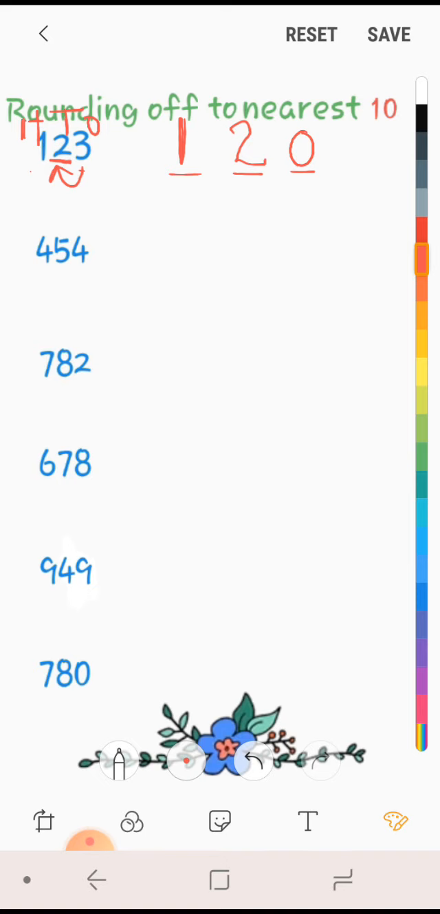
{"action": "left_click_drag", "start_coordinate": [34, 177], "coordinate": [99, 178]}
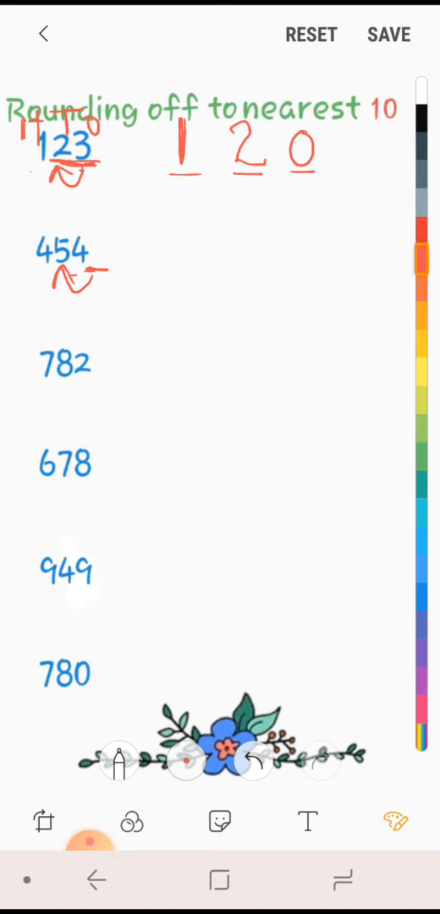
Write the rounded answer 450 beside 454
{"action": "left_click_drag", "start_coordinate": [296, 241], "coordinate": [323, 276]}
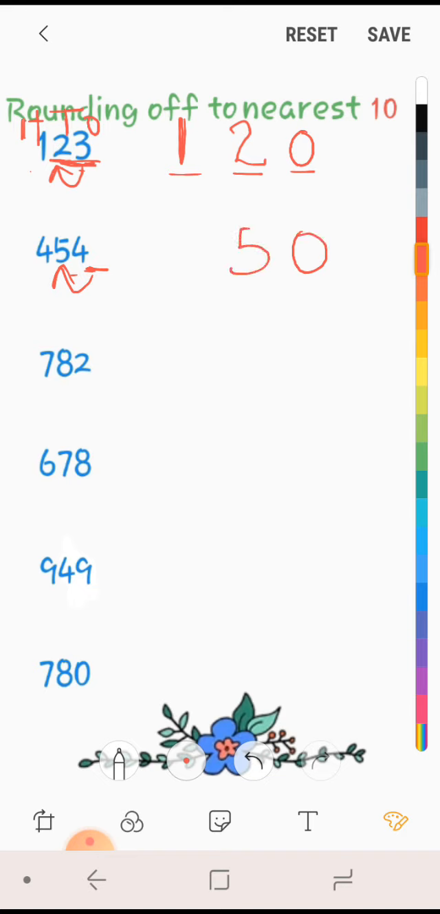
{"action": "left_click_drag", "start_coordinate": [168, 241], "coordinate": [196, 287]}
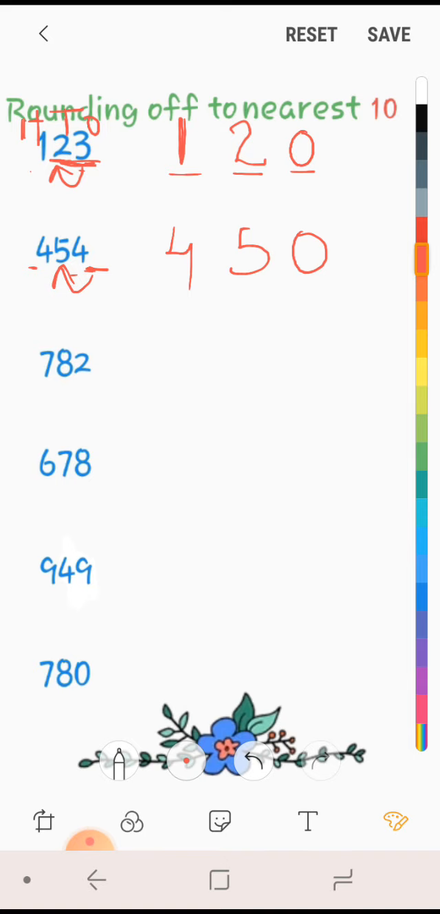
Mark and arrow 782, write 780 beside it, and underline digits of 678, 949 and 780
{"action": "left_click_drag", "start_coordinate": [44, 388], "coordinate": [82, 388]}
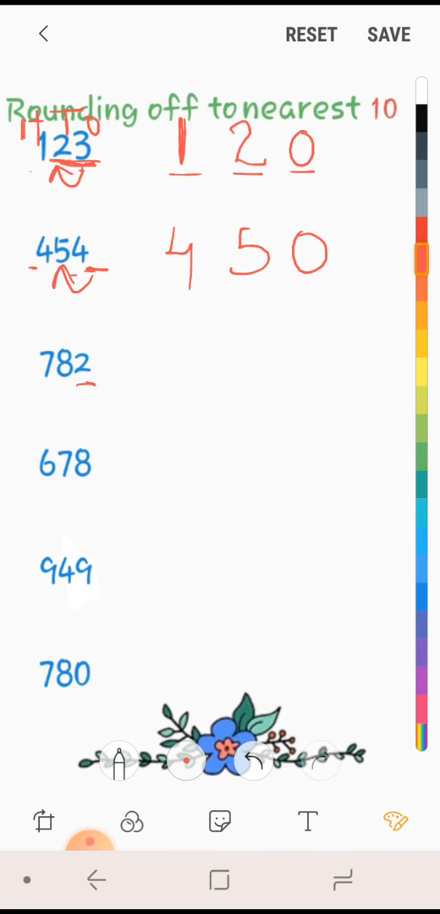
{"action": "left_click_drag", "start_coordinate": [48, 396], "coordinate": [83, 396]}
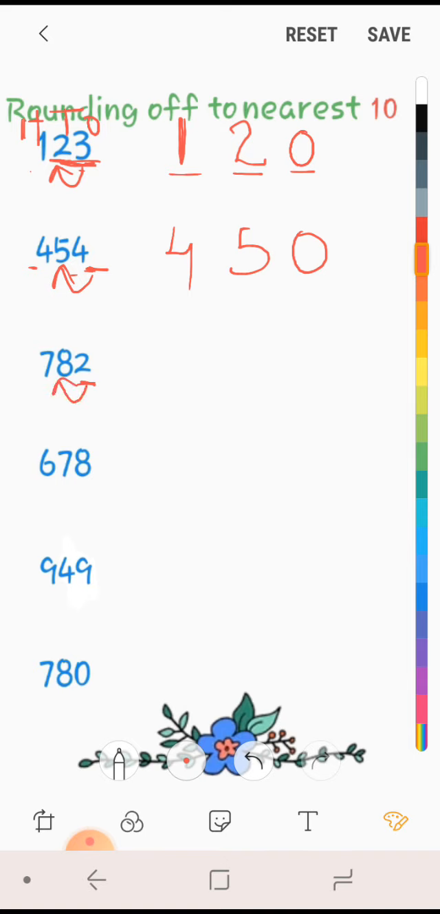
{"action": "left_click_drag", "start_coordinate": [328, 351], "coordinate": [320, 385]}
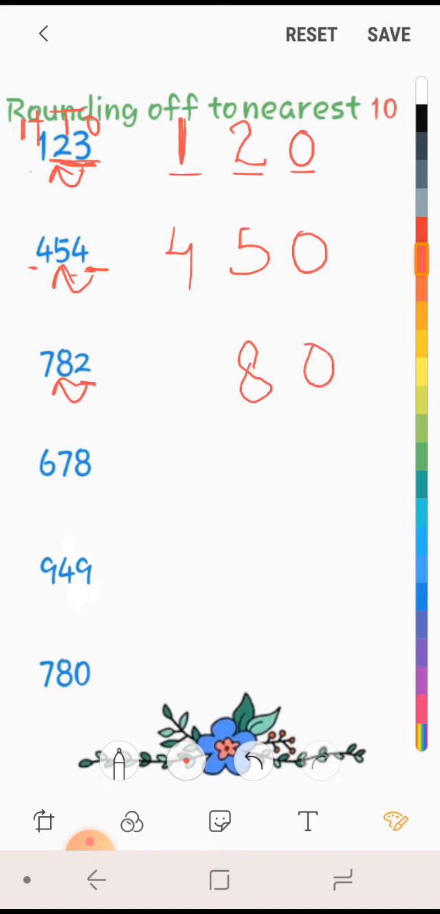
{"action": "left_click_drag", "start_coordinate": [165, 351], "coordinate": [192, 399]}
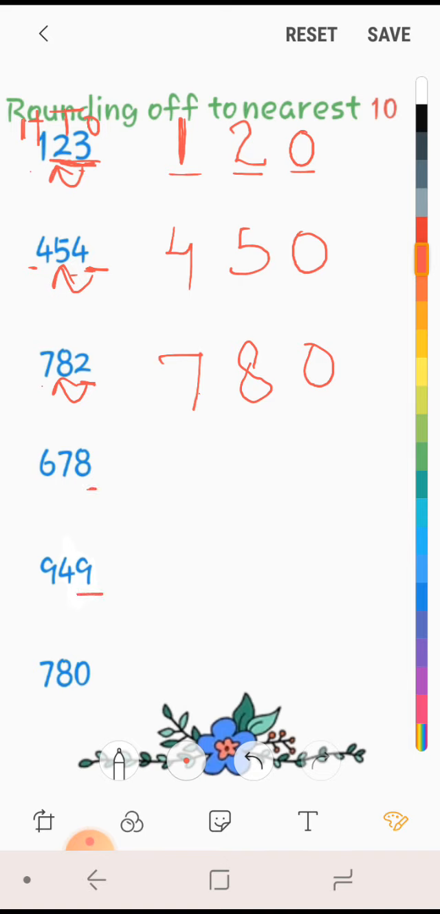
{"action": "left_click_drag", "start_coordinate": [44, 701], "coordinate": [94, 702]}
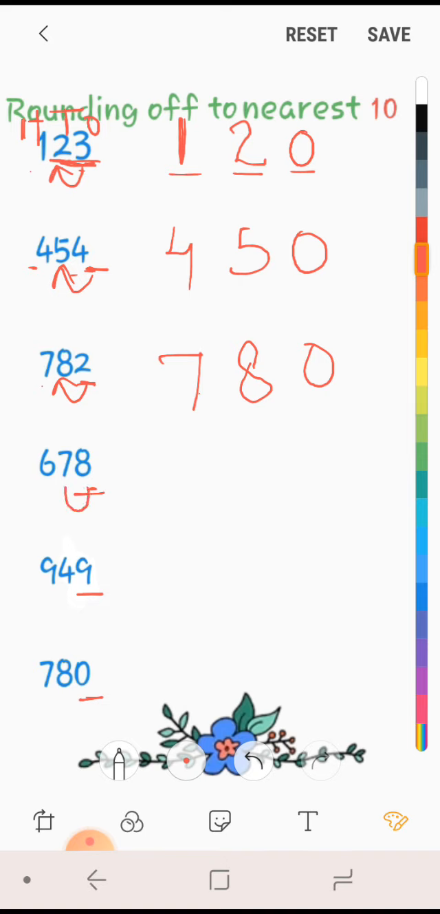
Write 680 beside 678 with an arrow, complete 950 for 949 and start the answer for 780
{"action": "left_click_drag", "start_coordinate": [55, 495], "coordinate": [97, 492]}
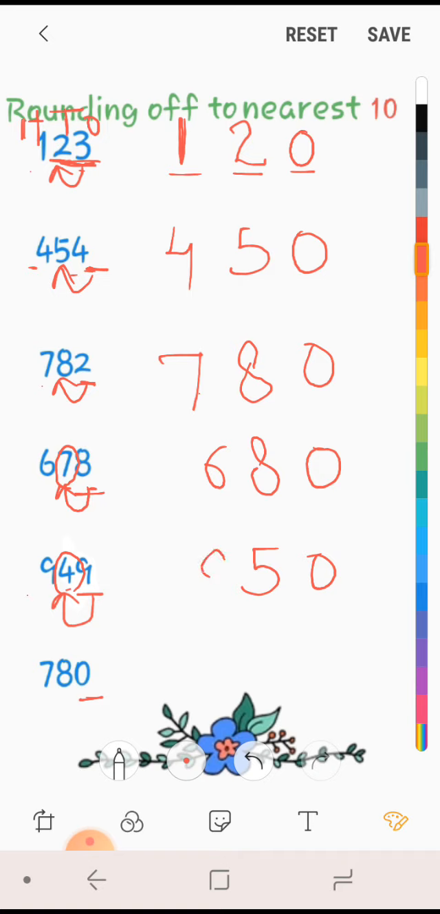
{"action": "left_click_drag", "start_coordinate": [207, 550], "coordinate": [220, 598]}
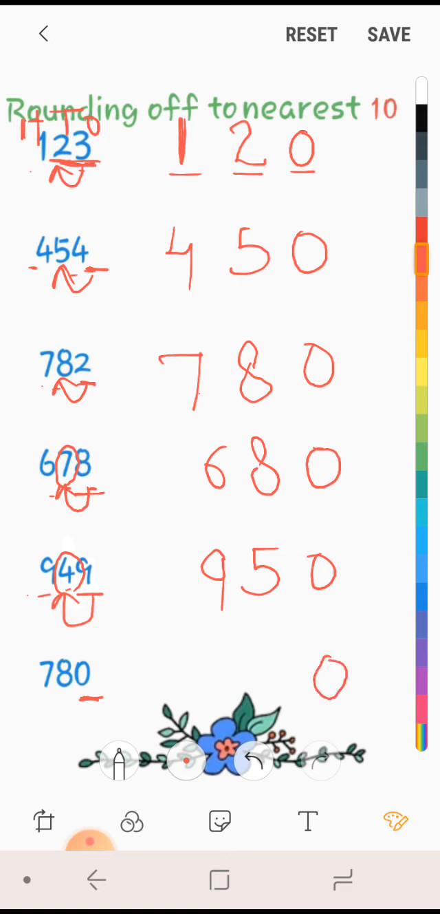
Draw the arrow under 780, write its answer 780, and save the second worksheet
{"action": "left_click_drag", "start_coordinate": [52, 702], "coordinate": [94, 702]}
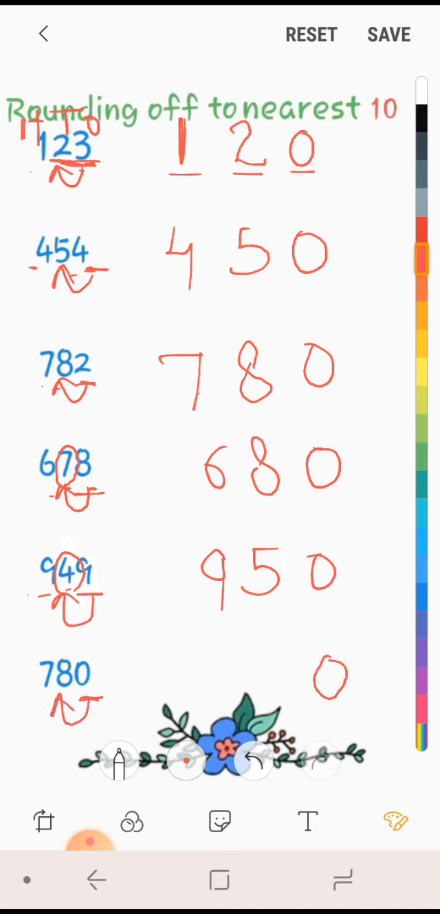
{"action": "left_click_drag", "start_coordinate": [282, 654], "coordinate": [278, 681]}
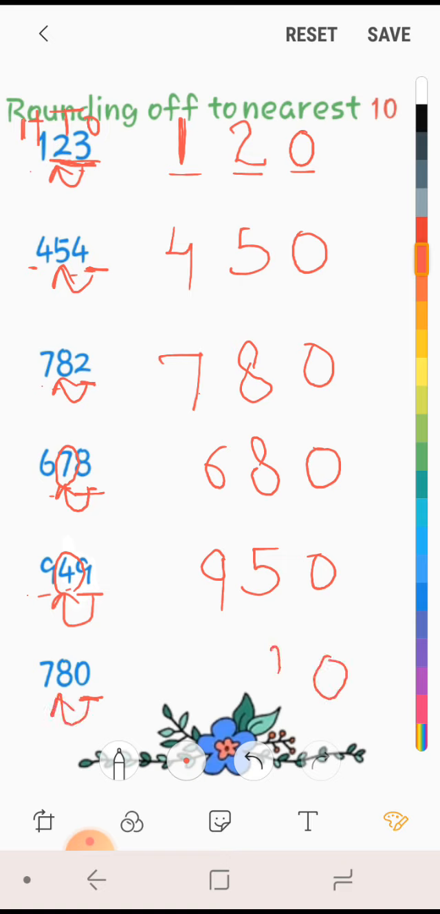
{"action": "left_click", "coordinate": [388, 34]}
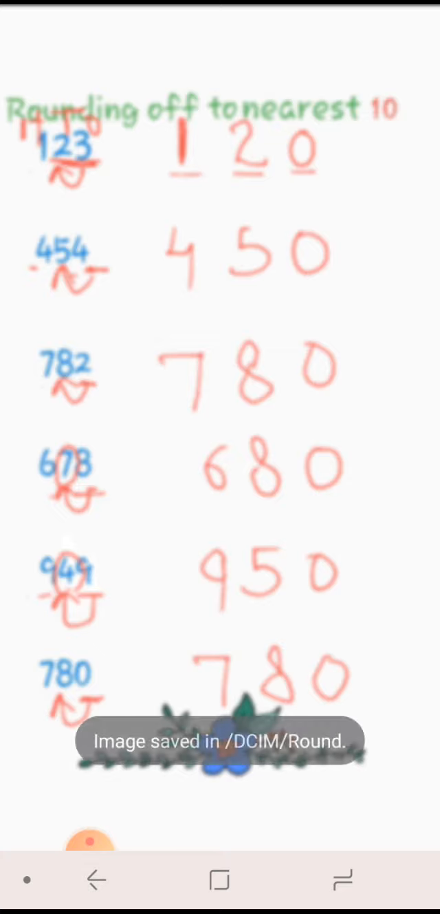